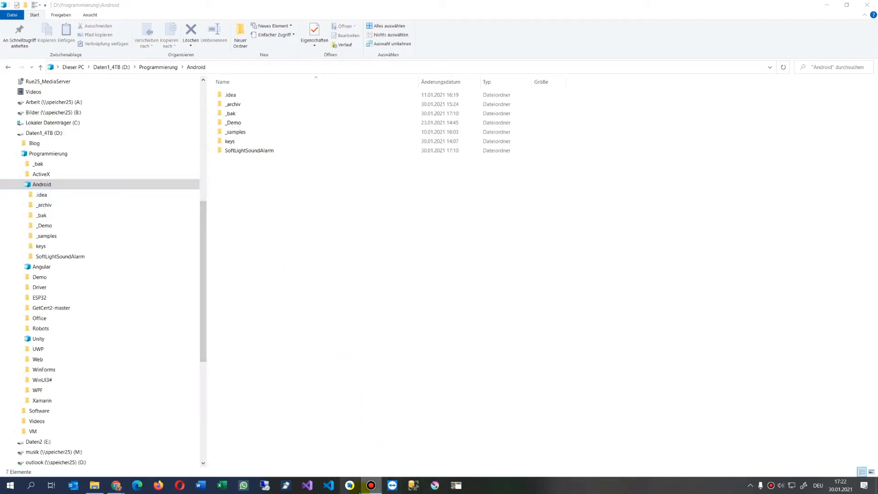
Step: Launch the SoftLightSoundAlarm project from Explorer's Android folder in Android Studio
left_click(348, 485)
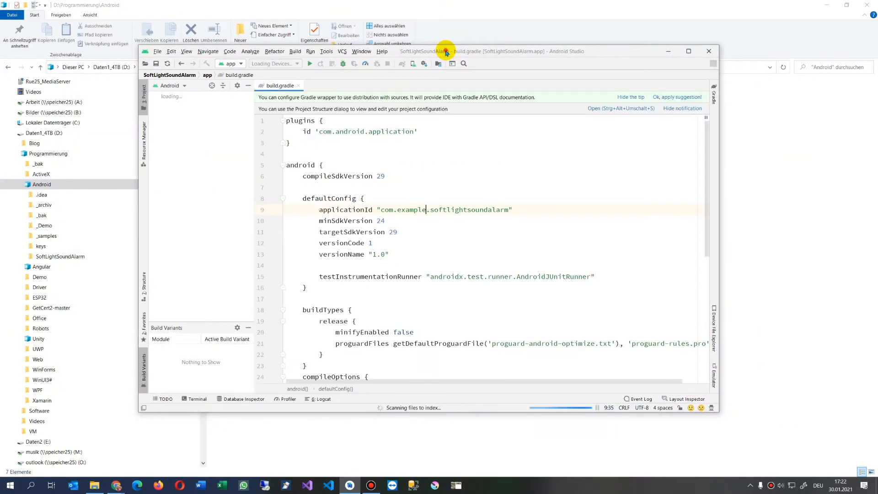
Step: Maximize Android Studio and open AndroidManifest.xml from the manifests folder
left_click(688, 51)
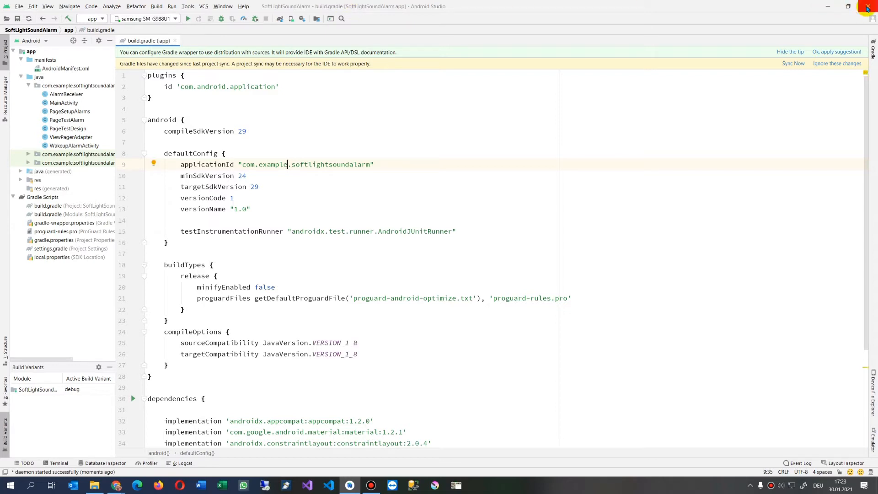
left_click(65, 69)
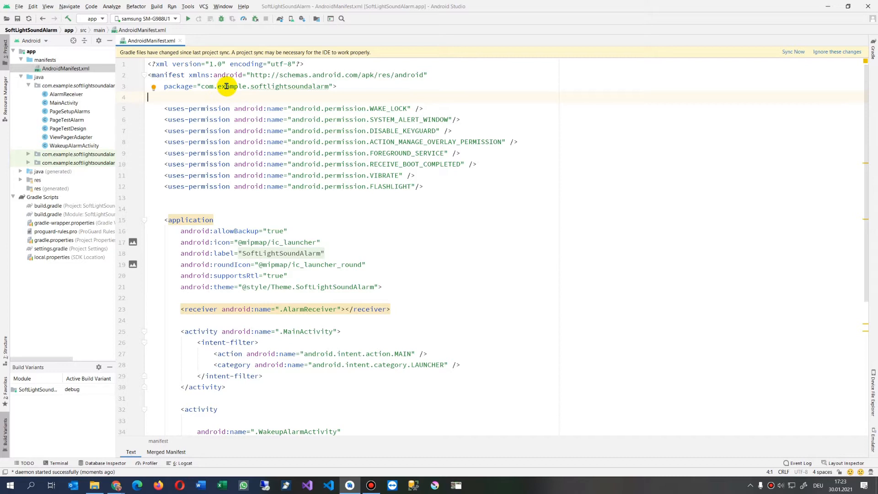
double_click(229, 86)
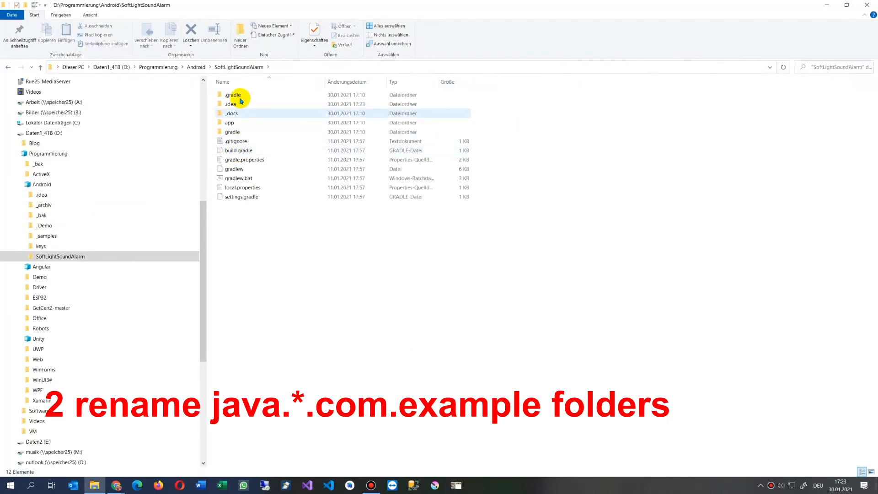
mouse_move(242, 114)
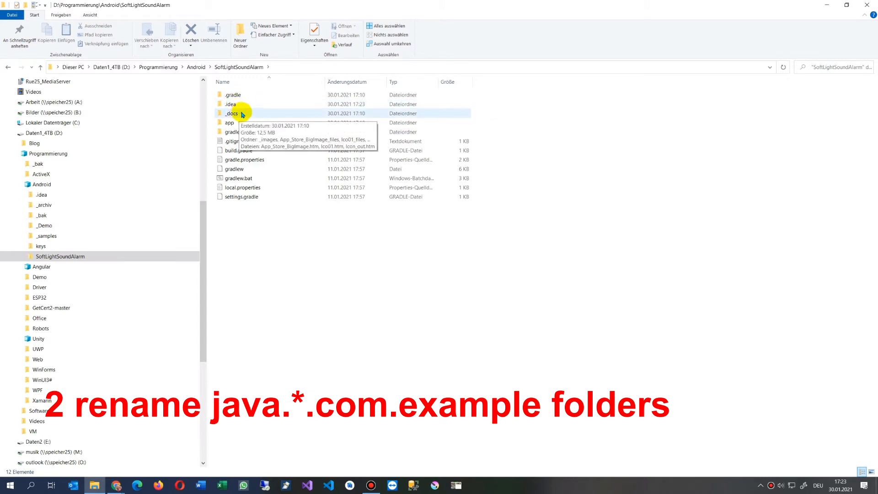
Step: Rename the example folder under app\src\main\java\com to codedocu
double_click(230, 122)
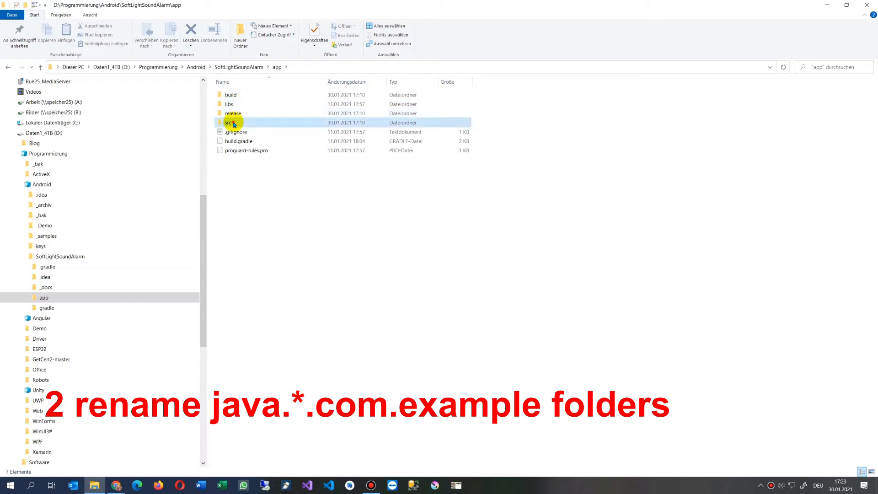
double_click(228, 122)
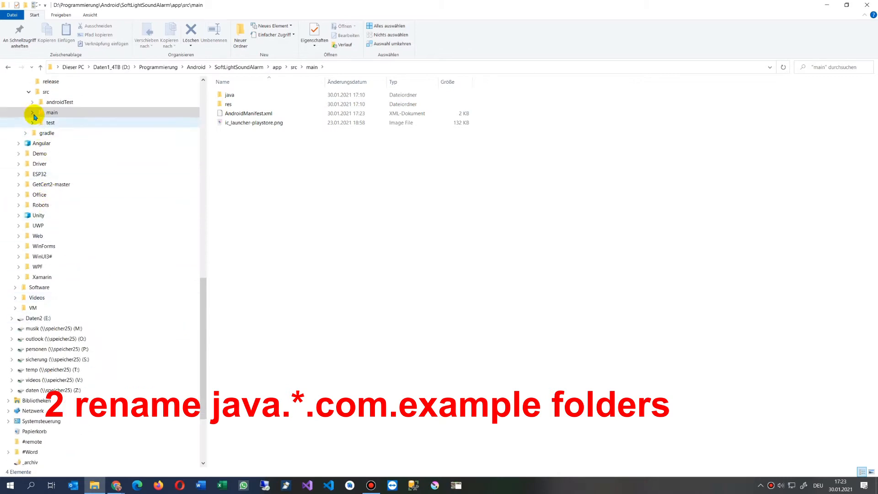
left_click(33, 113)
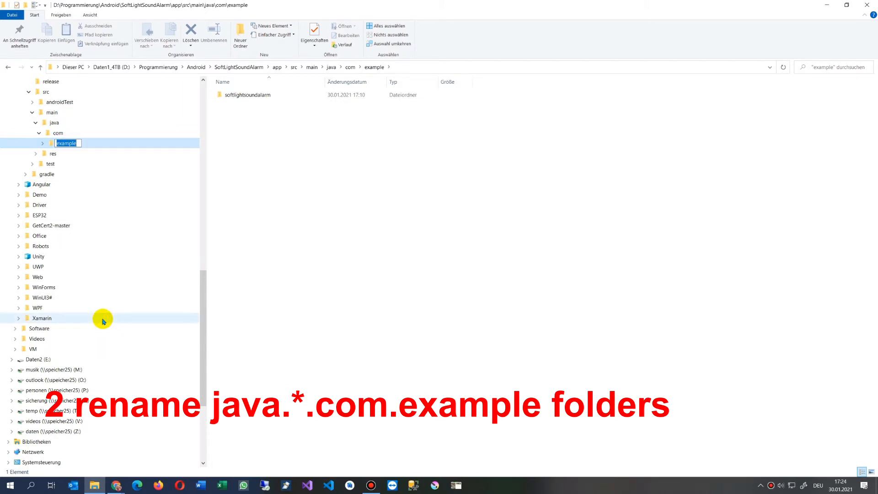
type("codedocu")
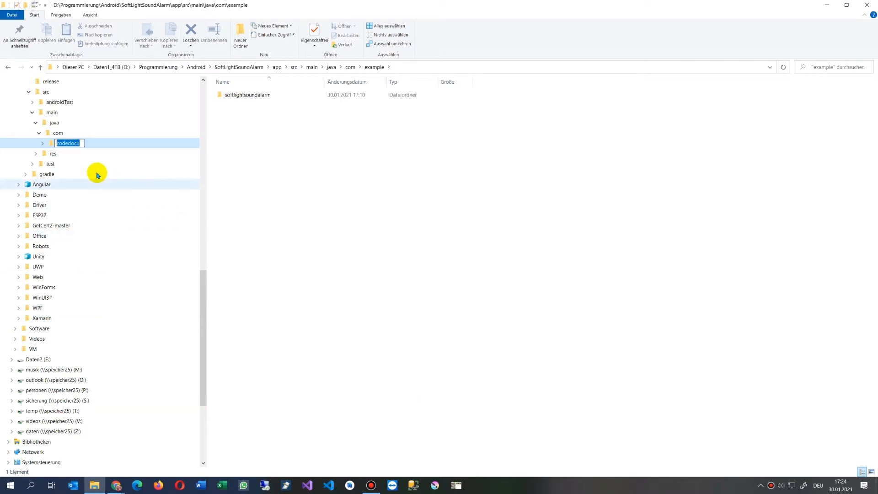
left_click(33, 154)
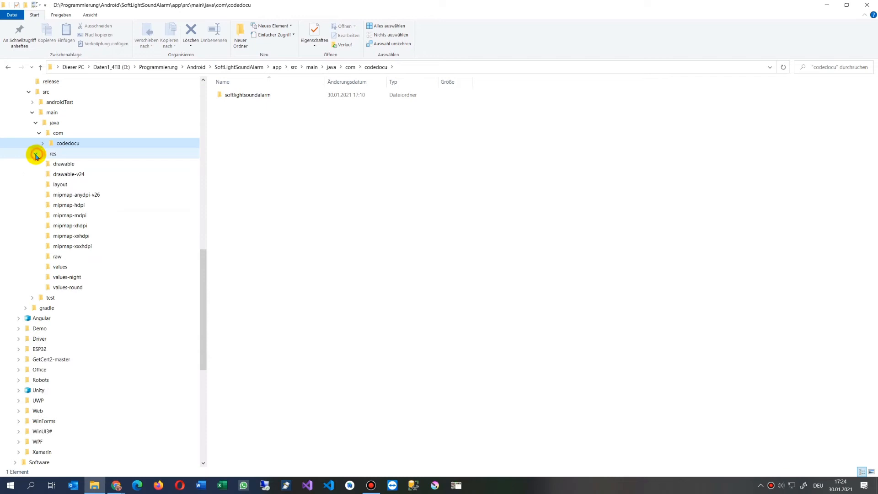
Step: Collapse main and expand androidTest\java to reach its com folder
left_click(34, 112)
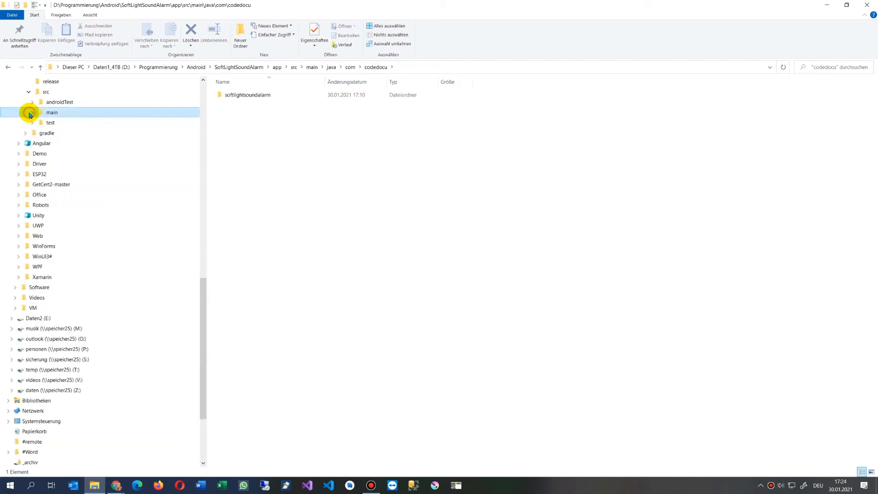
left_click(26, 101)
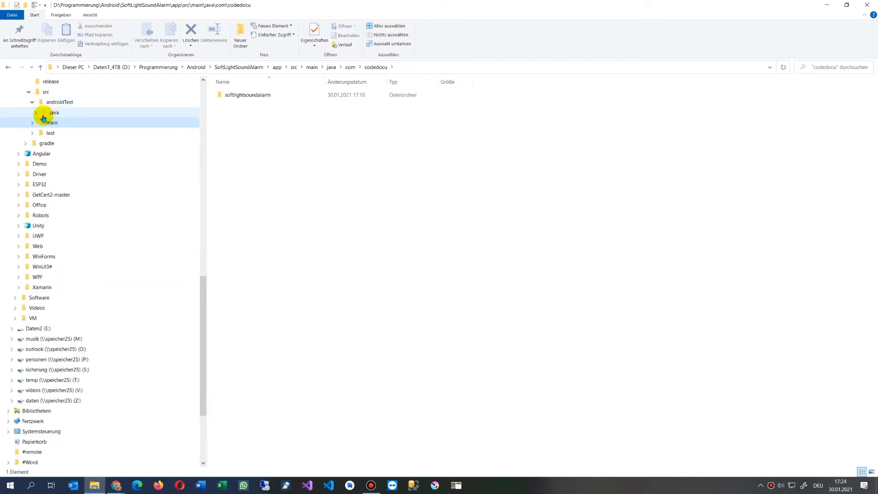
left_click(36, 112)
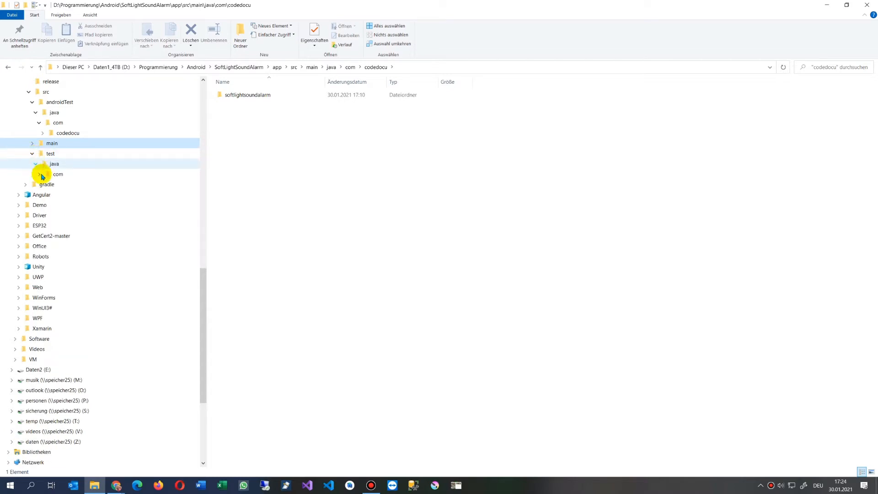
Step: Rename the example folder under test\java\com to codedocu
right_click(66, 184)
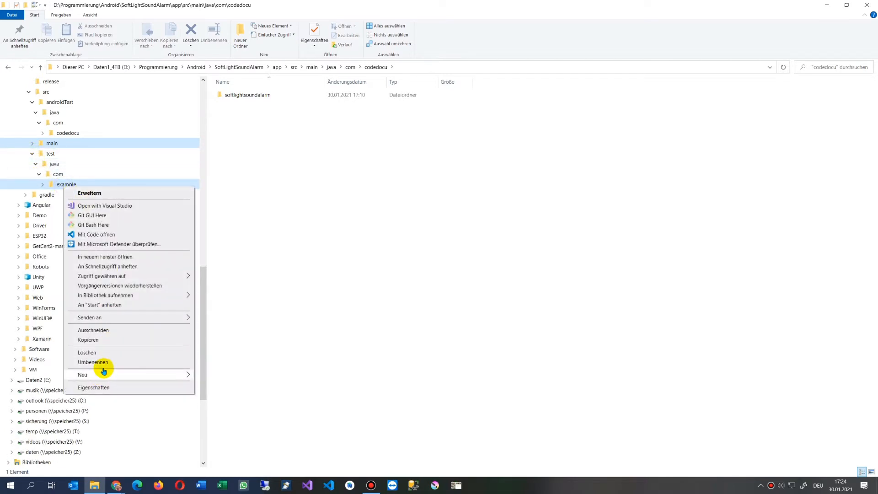
left_click(330, 305)
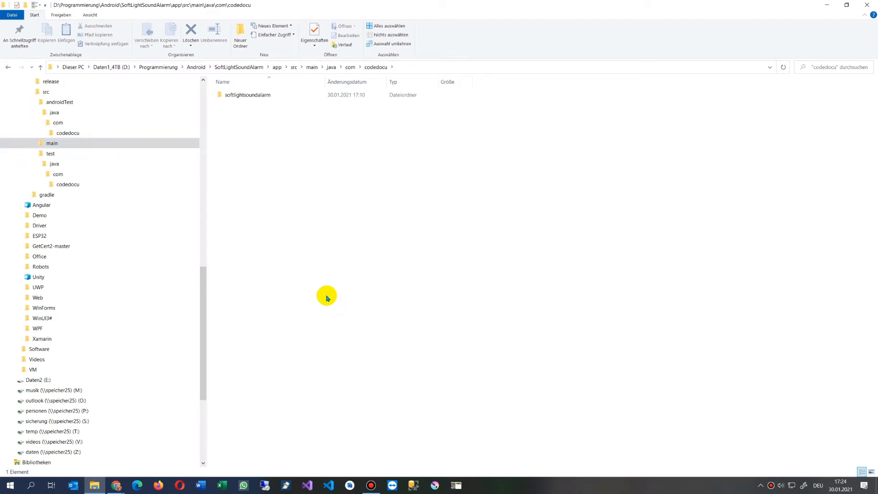
mouse_move(176, 269)
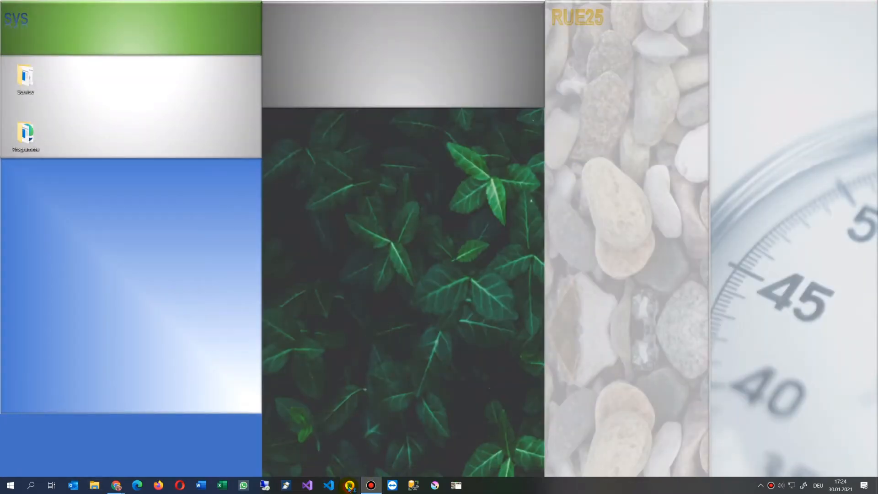
Step: Return to Android Studio, close AndroidManifest.xml, and widen the Project panel
left_click(361, 485)
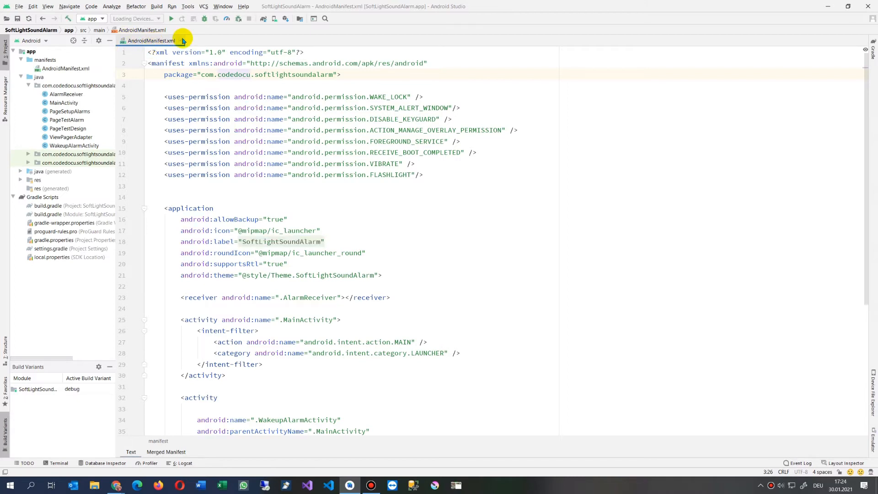
left_click(181, 40)
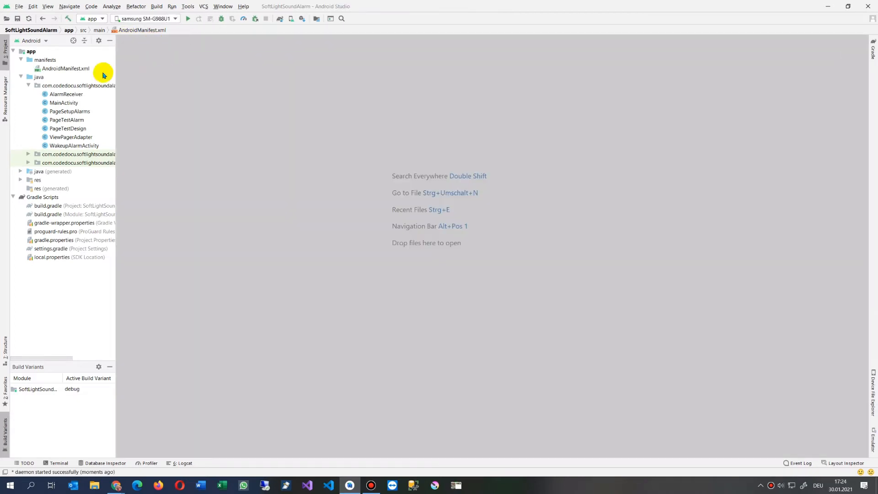
left_click(34, 77)
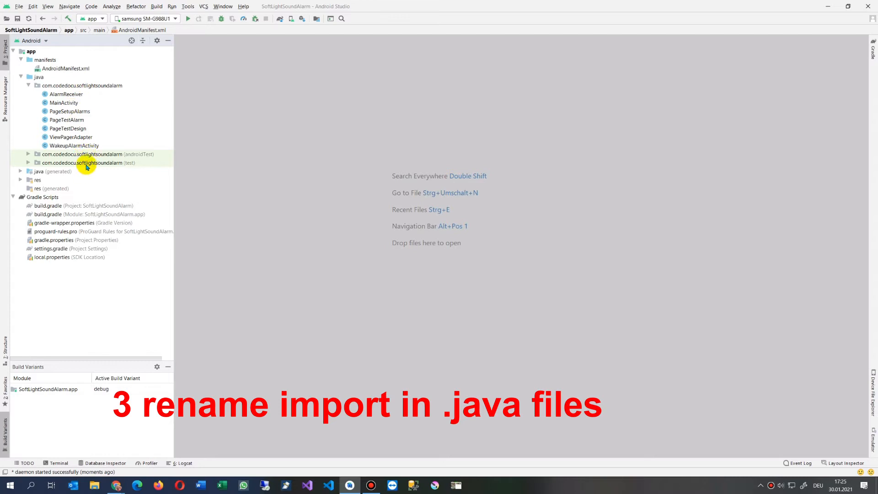
Step: Fix AlarmReceiver.java's package line to com.codedocu, then open MainActivity.java
double_click(56, 94)
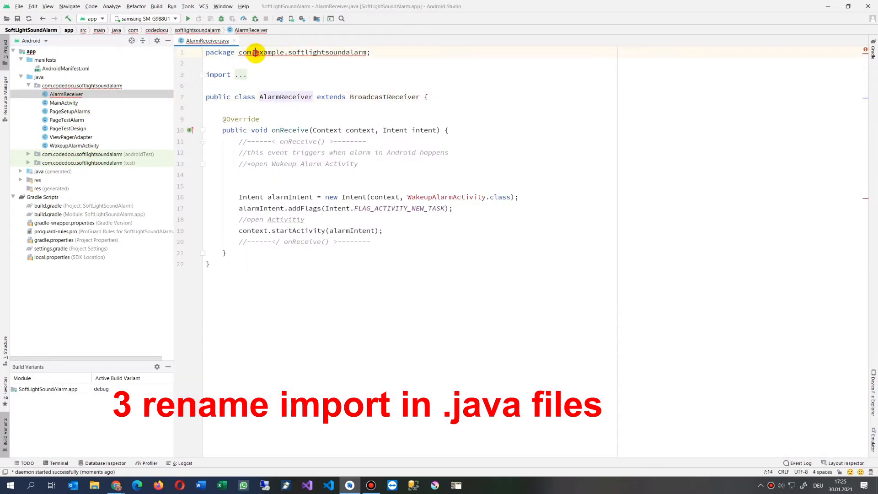
double_click(272, 52)
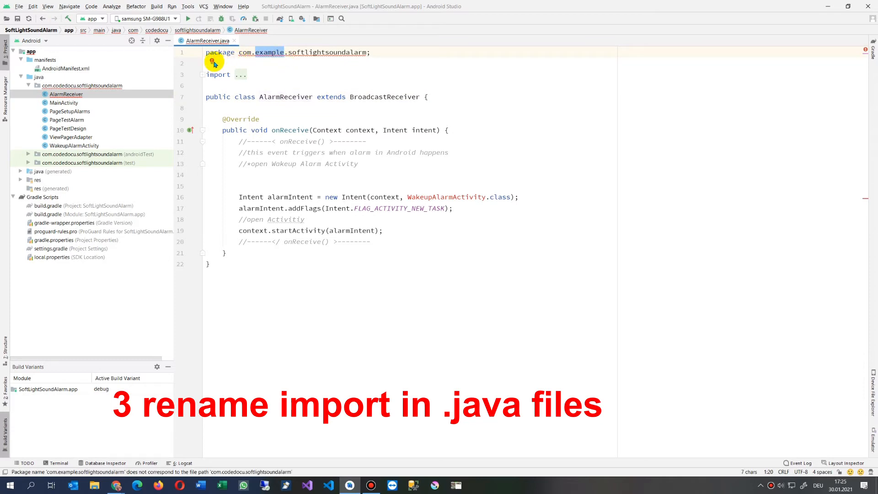
left_click(210, 63)
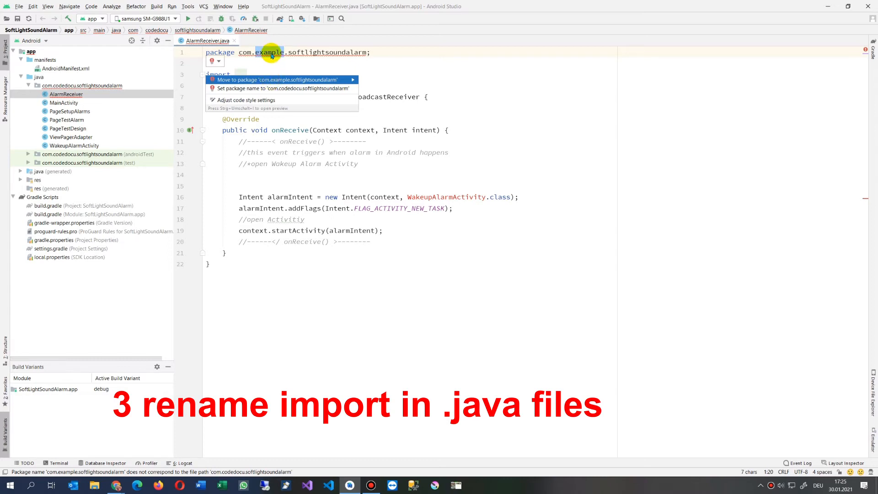
mouse_move(261, 89)
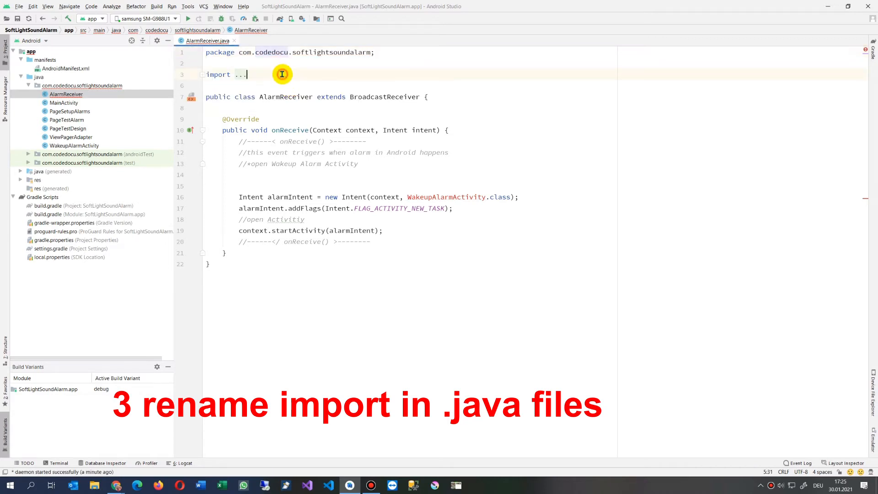
mouse_move(241, 272)
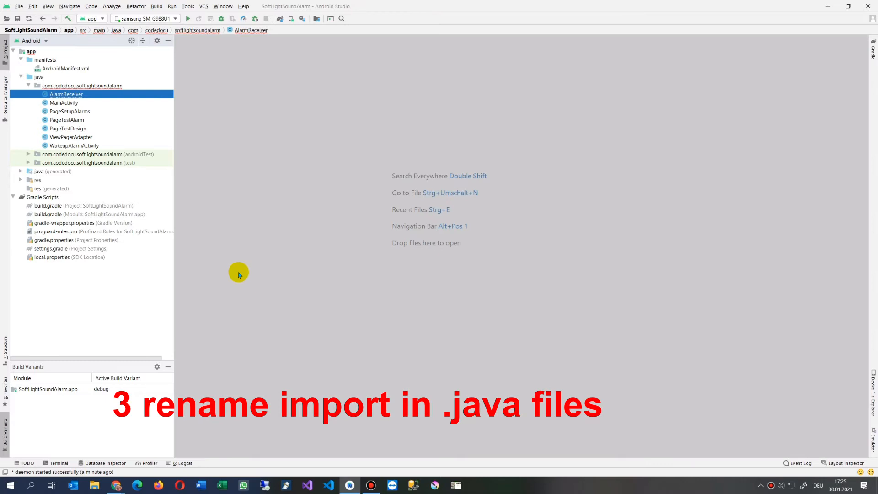
double_click(62, 103)
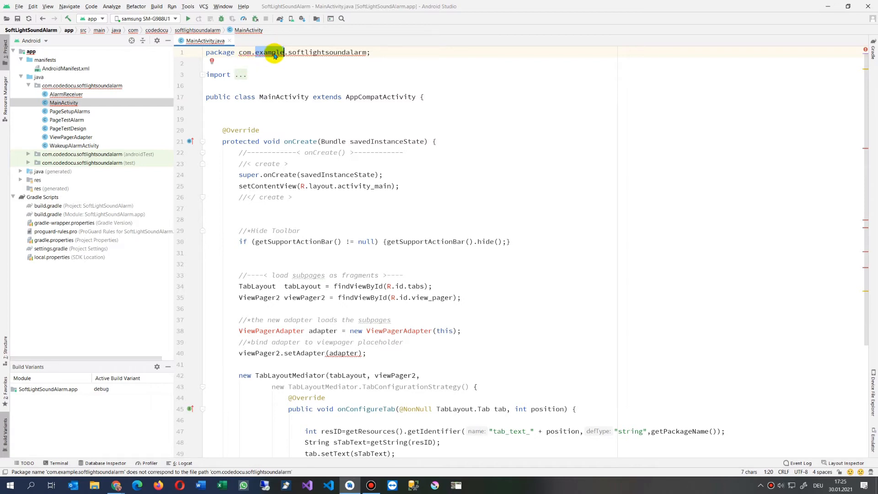
Step: Preview renaming package com.example to codedocu and inspect the example entry
right_click(269, 53)
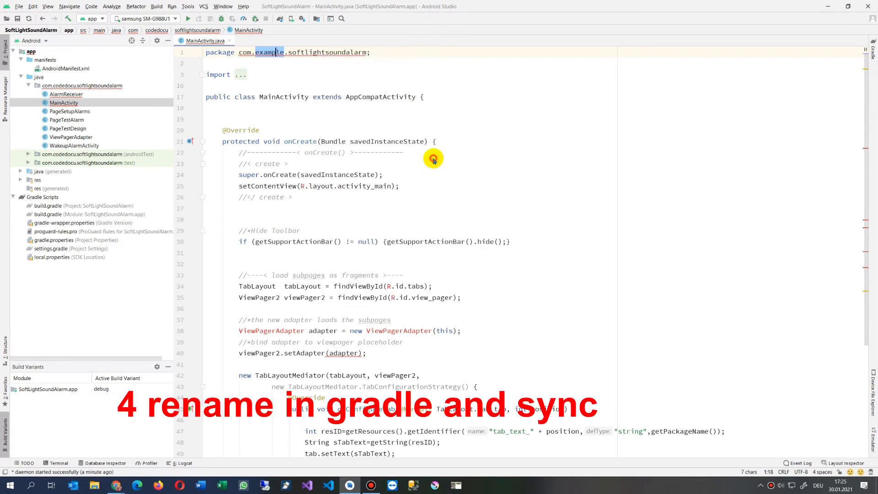
type("codedocu")
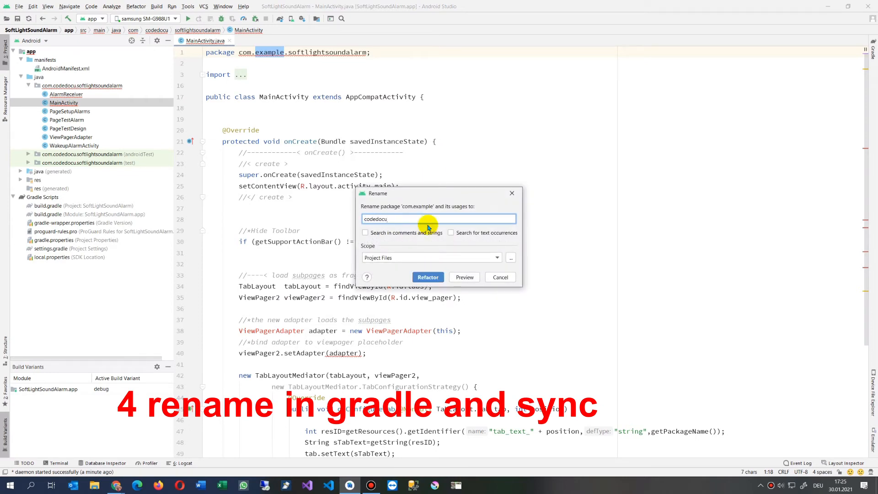
left_click(428, 277)
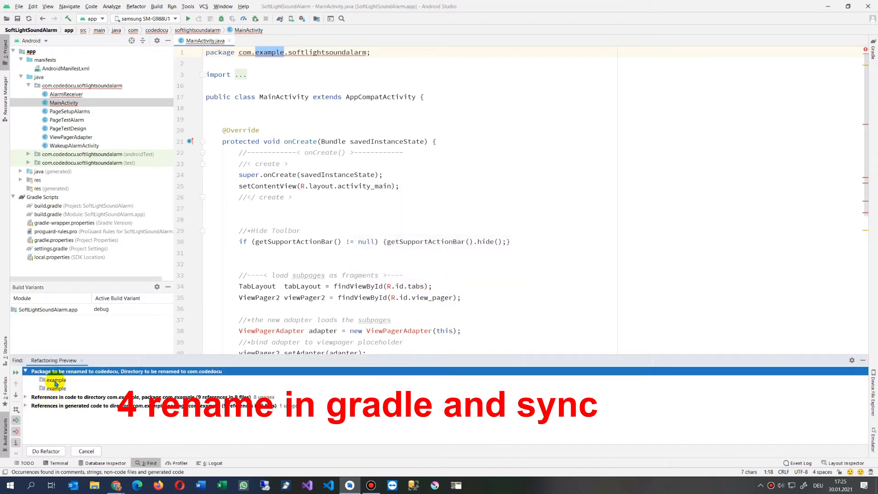
left_click(55, 389)
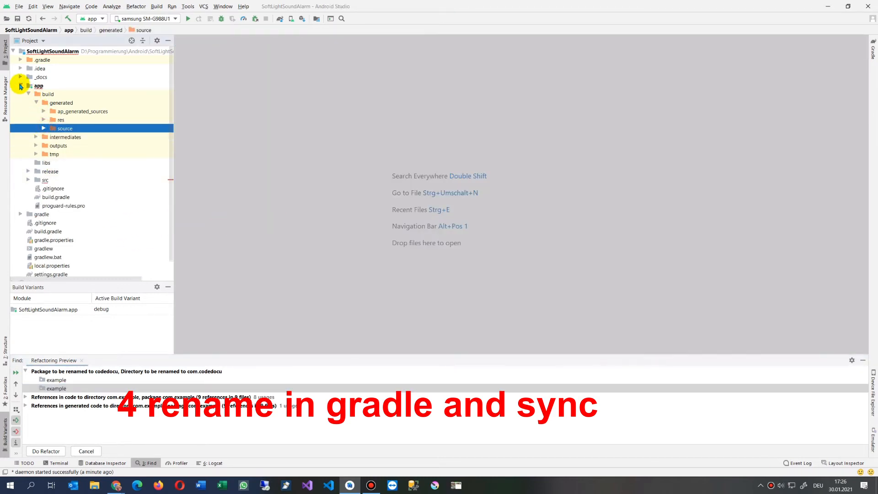
Step: Change the app build.gradle applicationId to com.codedocu.softlightsoundalarm
left_click(29, 54)
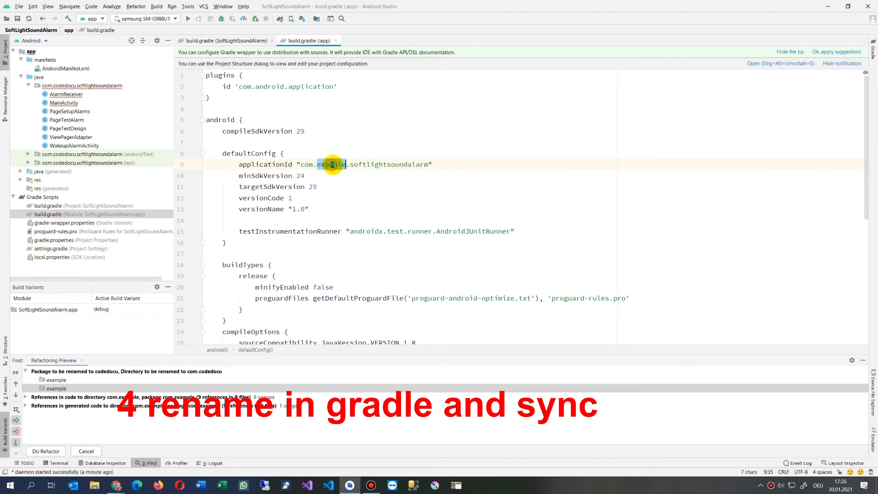
type("codedocu")
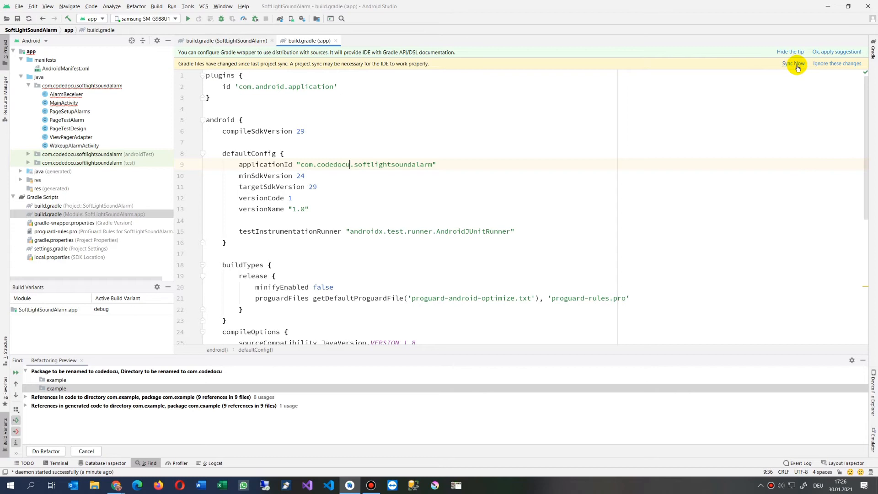
Step: Sync Gradle, apply the wrapper suggestion, and close both build.gradle files
left_click(793, 64)
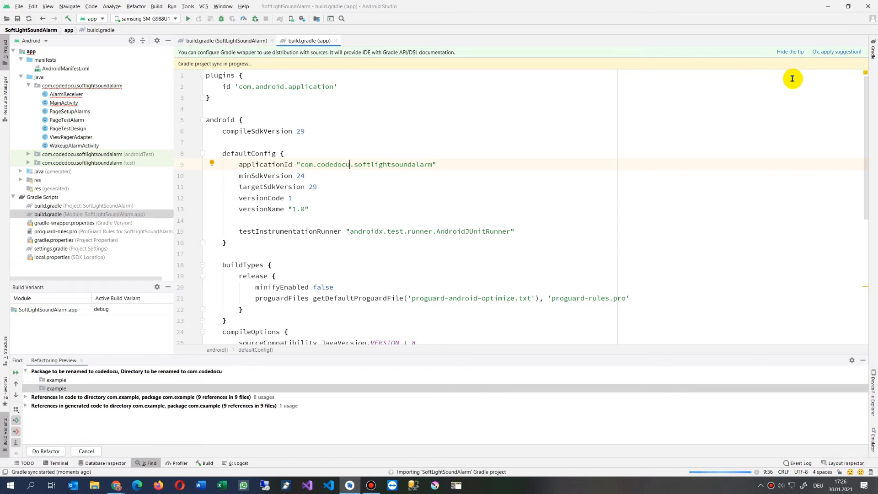
mouse_move(533, 153)
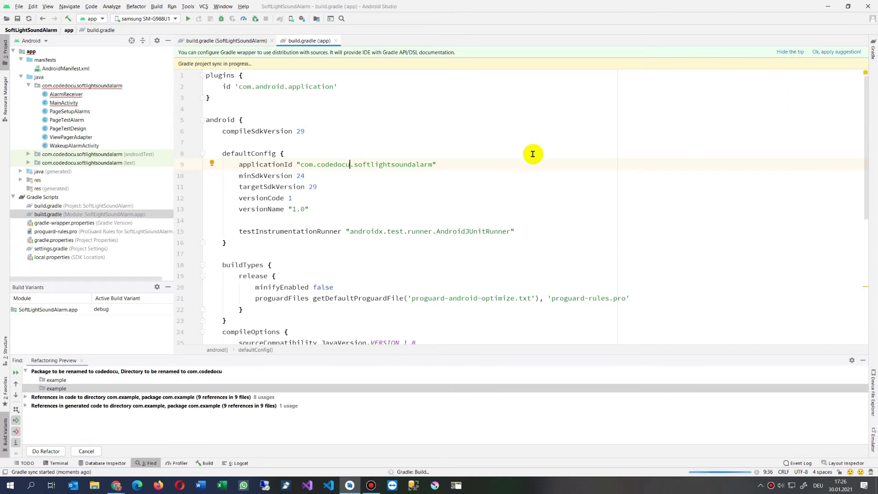
mouse_move(754, 474)
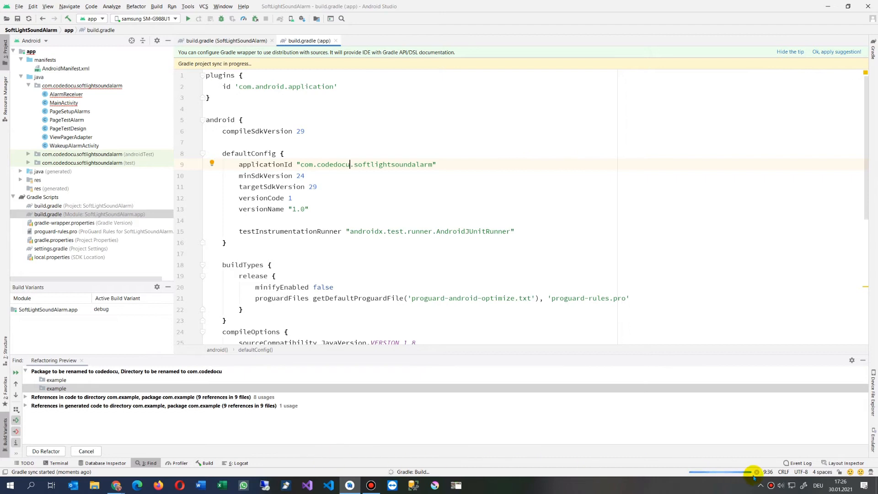
mouse_move(737, 484)
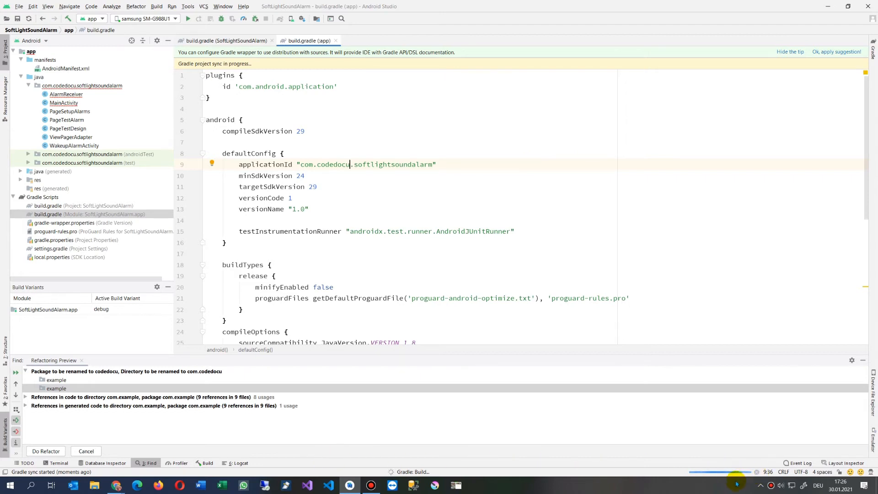
mouse_move(405, 446)
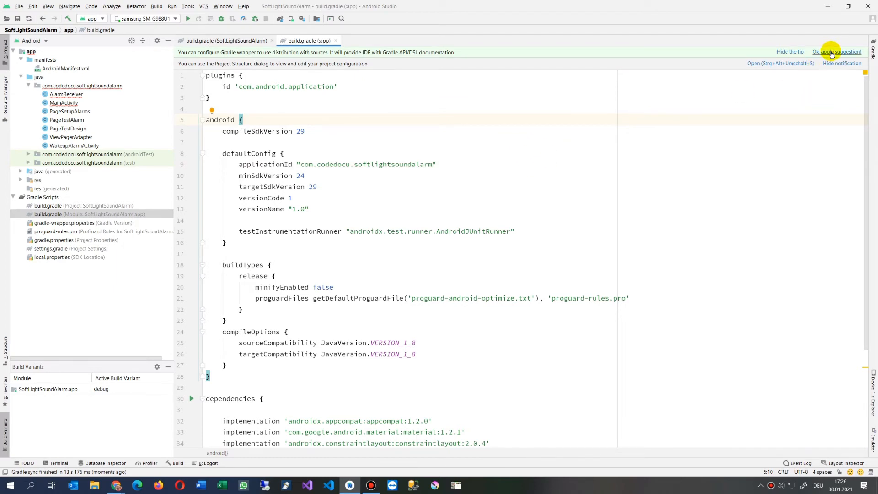
left_click(835, 51)
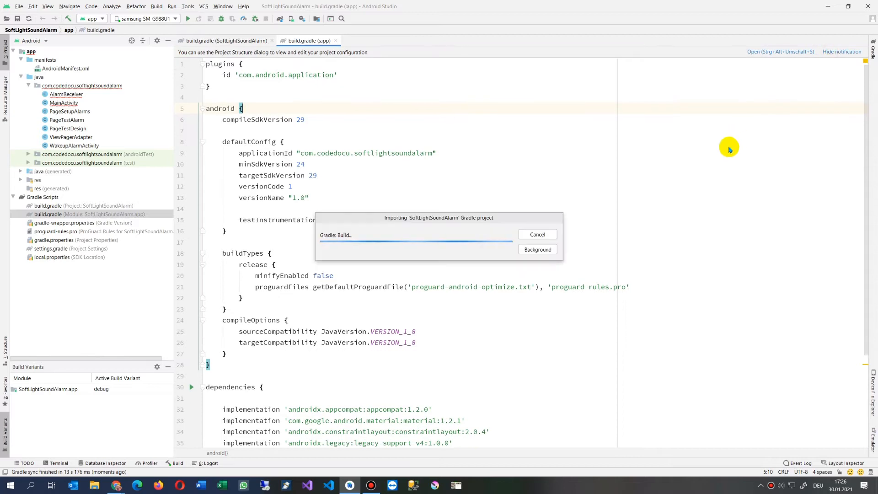
mouse_move(305, 133)
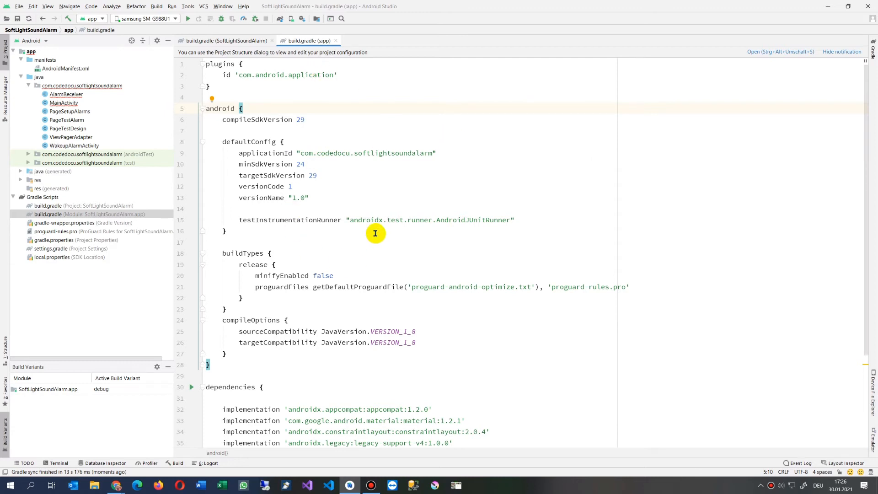
double_click(334, 153)
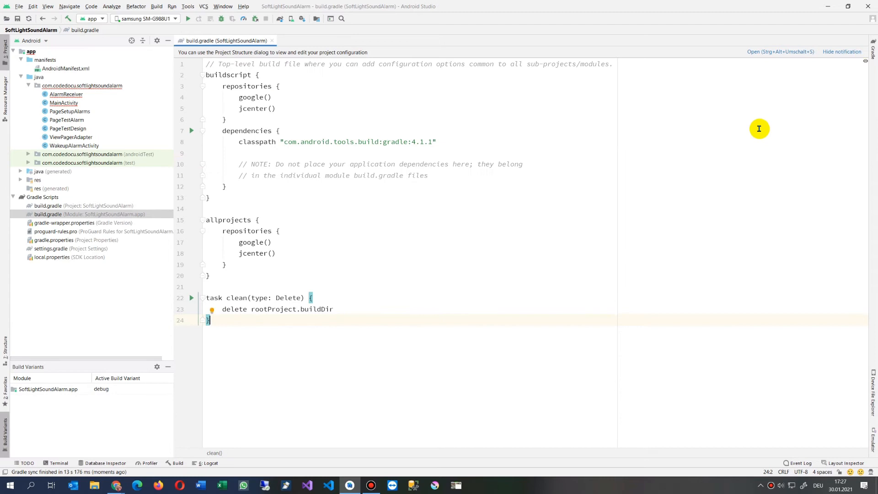
left_click(271, 40)
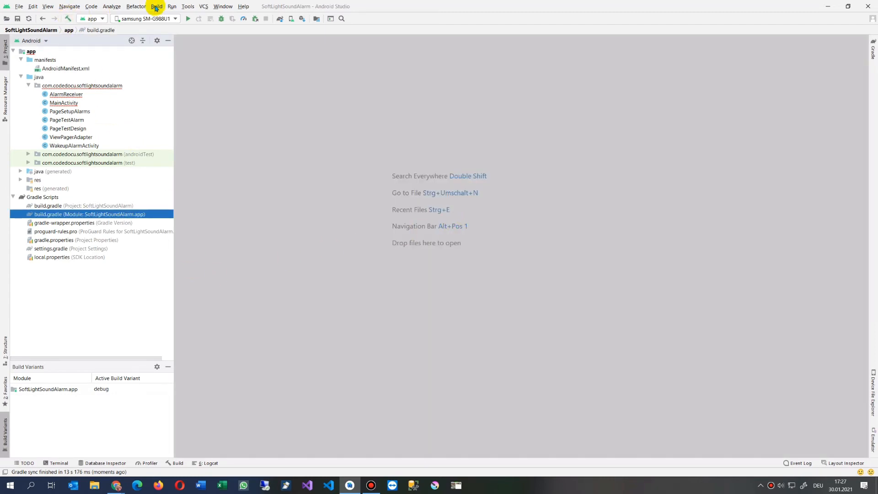
Step: Build the project from the Build menu, producing 'package R does not exist' errors
left_click(157, 6)
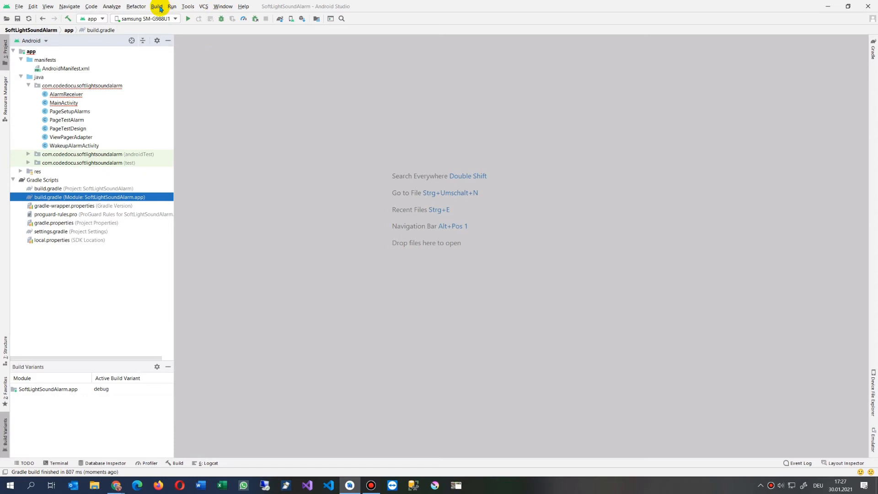
left_click(156, 6)
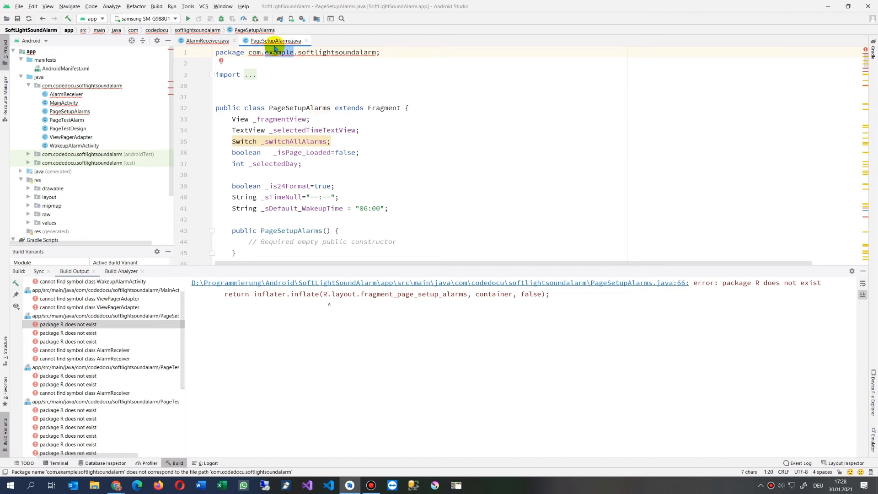
Step: Change PageSetupAlarms.java's package to com.codedocu.softlightsoundalarm and close the open source tabs
right_click(287, 52)
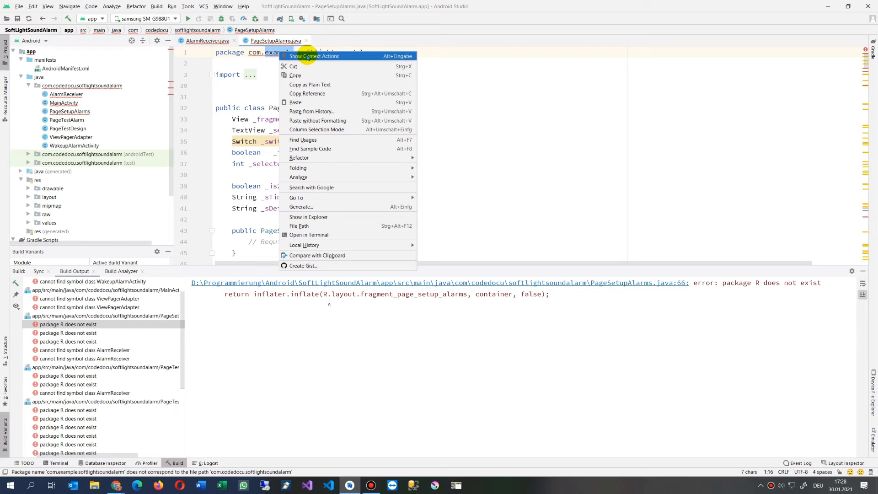
mouse_move(310, 158)
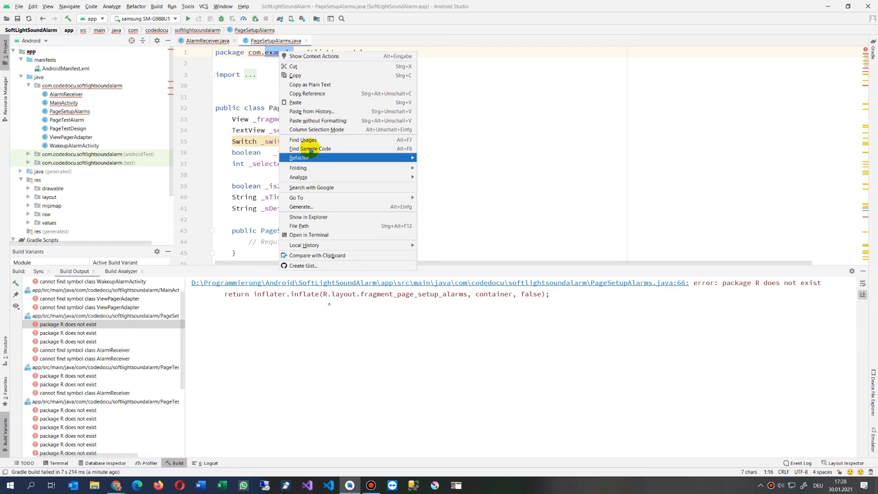
left_click(303, 139)
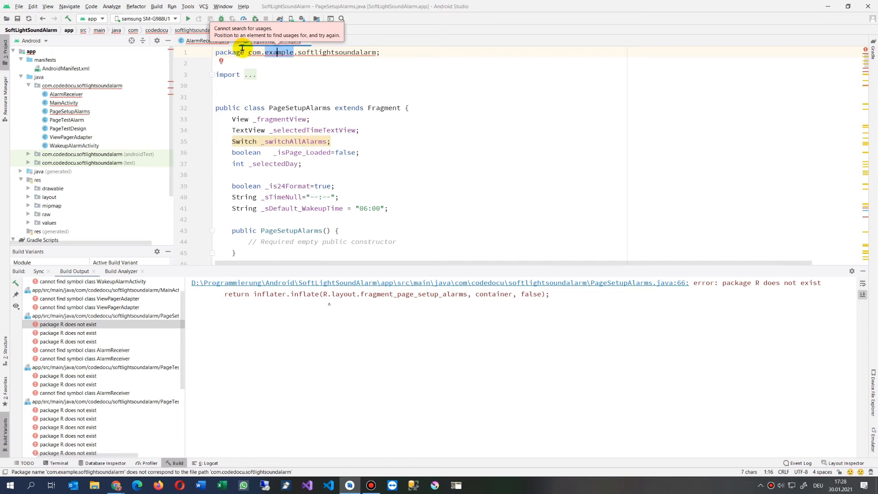
right_click(273, 52)
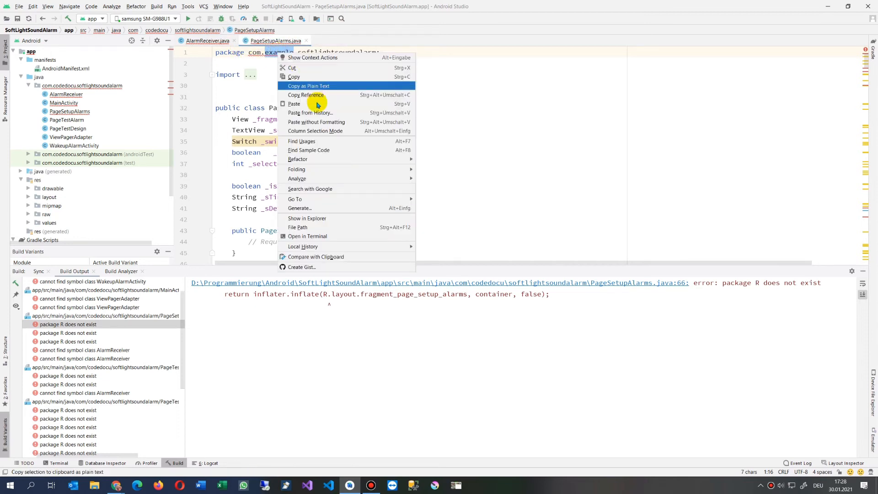
mouse_move(297, 159)
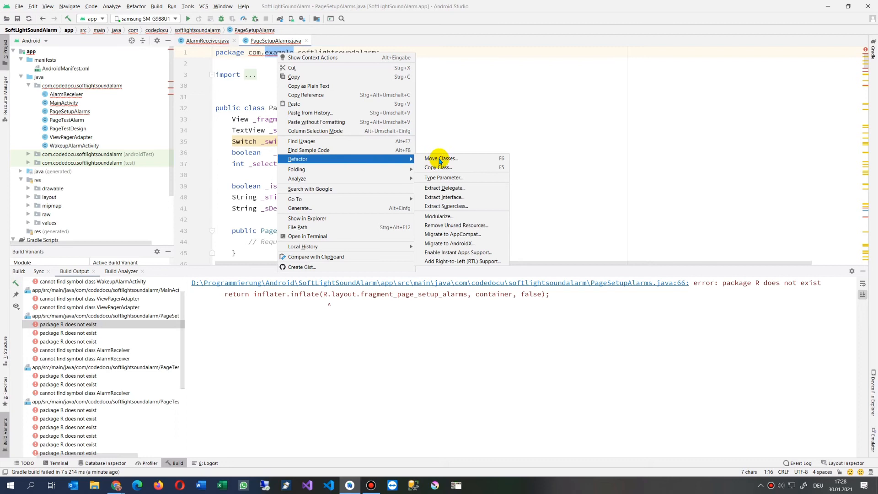
mouse_move(445, 158)
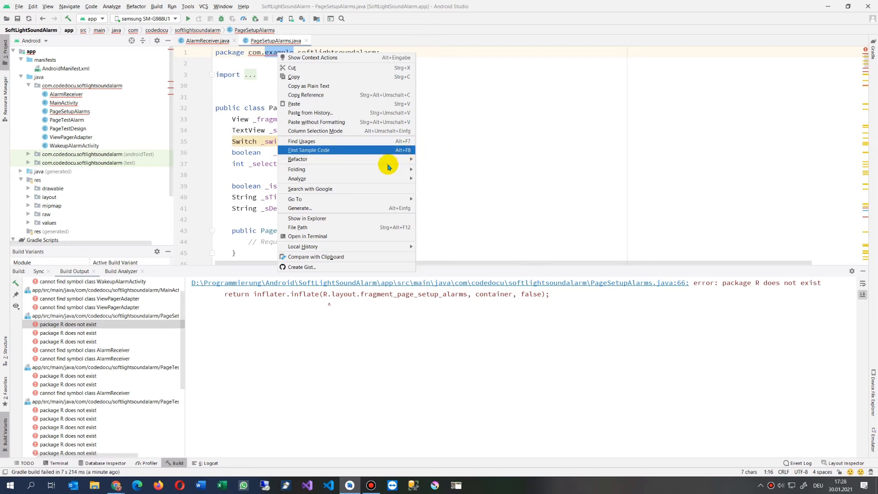
mouse_move(315, 159)
type("codedocu")
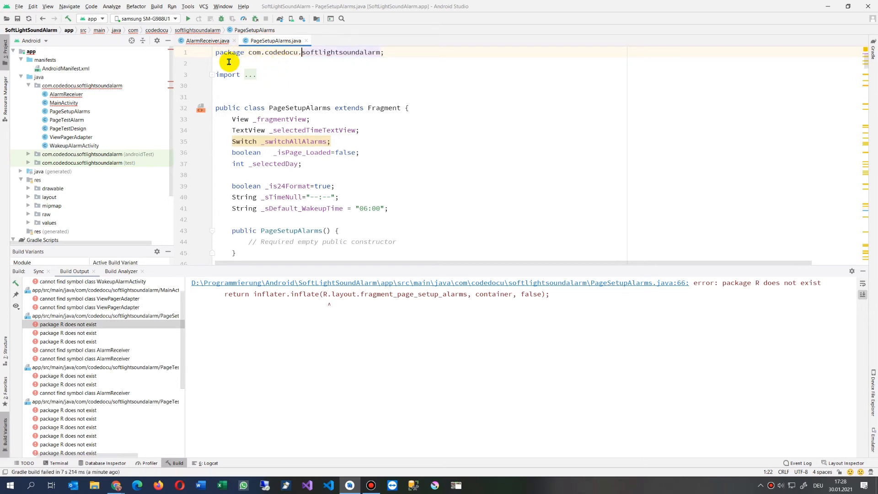
mouse_move(270, 56)
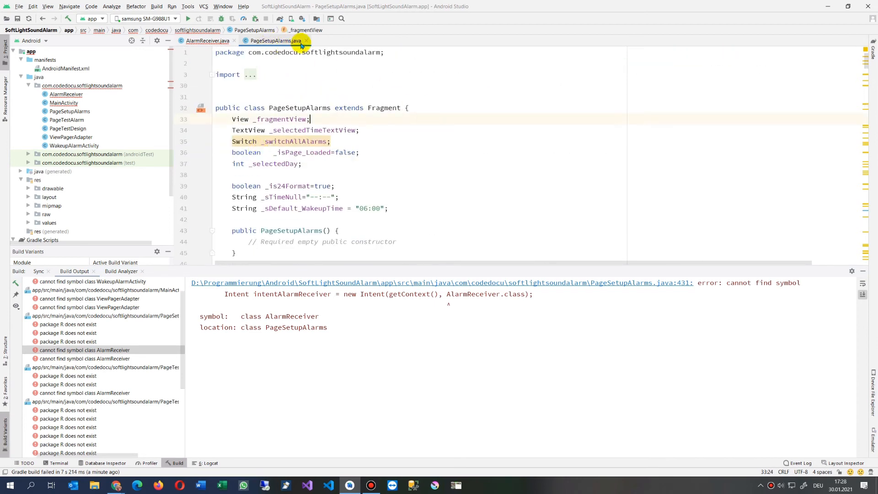
left_click(210, 40)
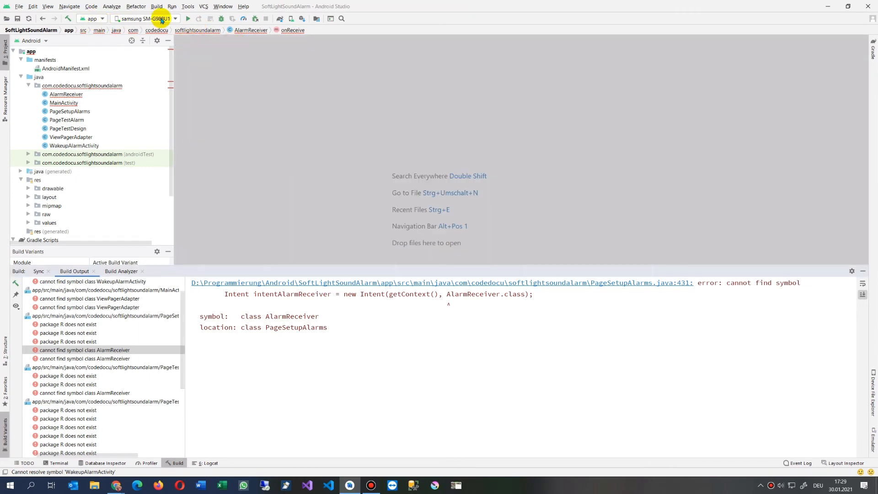
Step: Clean the project, then start Make Project for a fresh full build
left_click(135, 6)
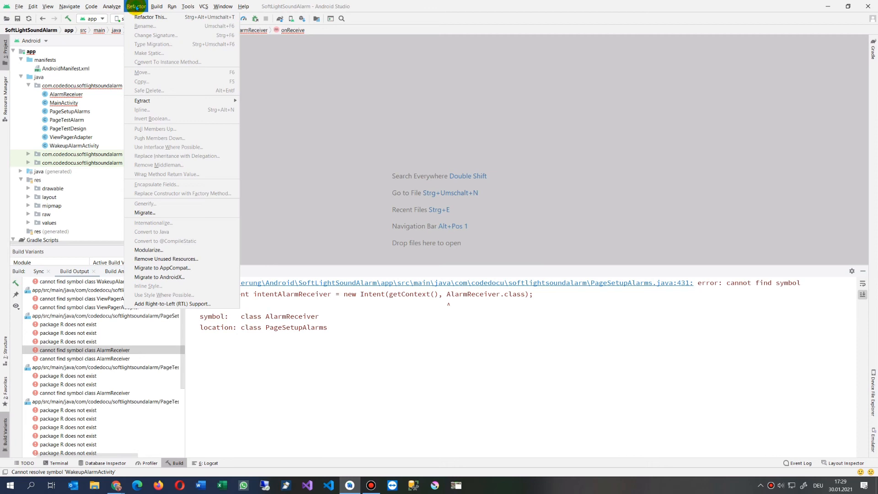
left_click(172, 6)
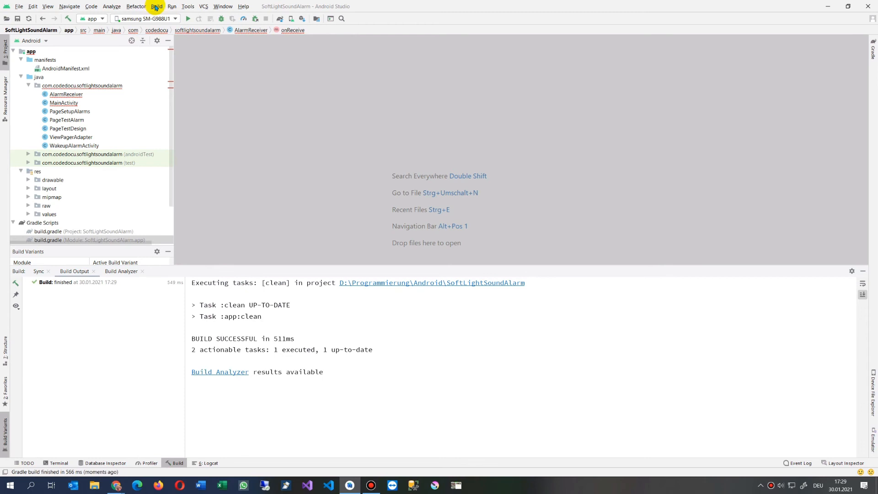
left_click(157, 7)
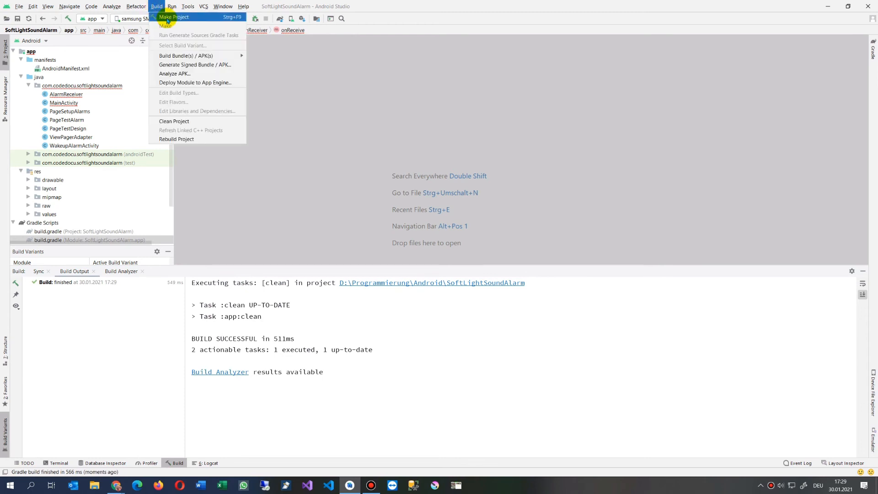
left_click(173, 16)
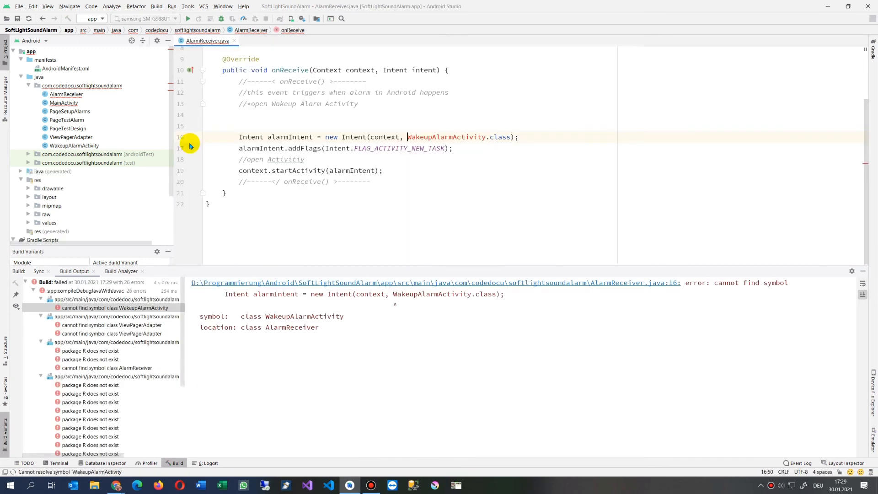
mouse_move(446, 137)
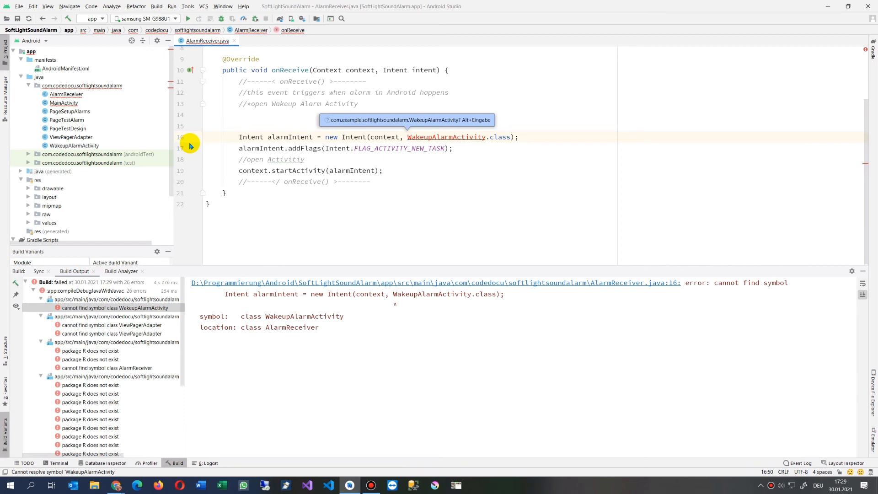
mouse_move(73, 145)
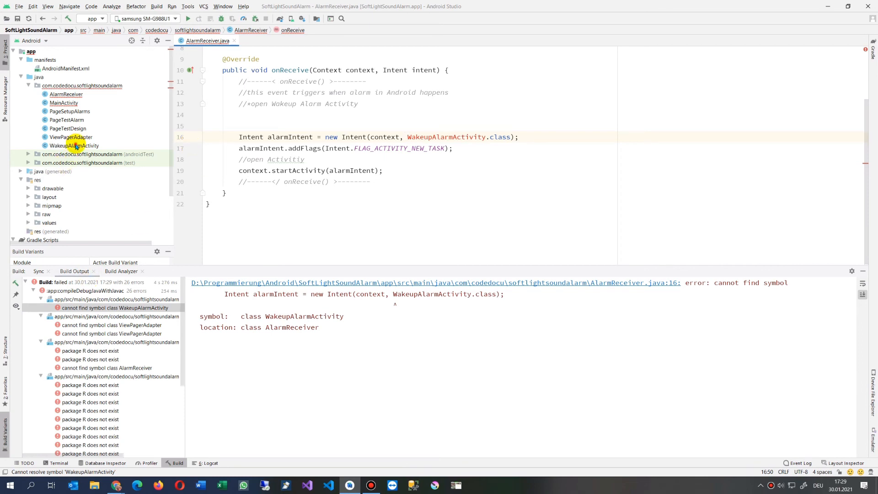
Step: Replace 'example' with 'codedocu' in the failing files' package lines, then close their tabs
double_click(71, 137)
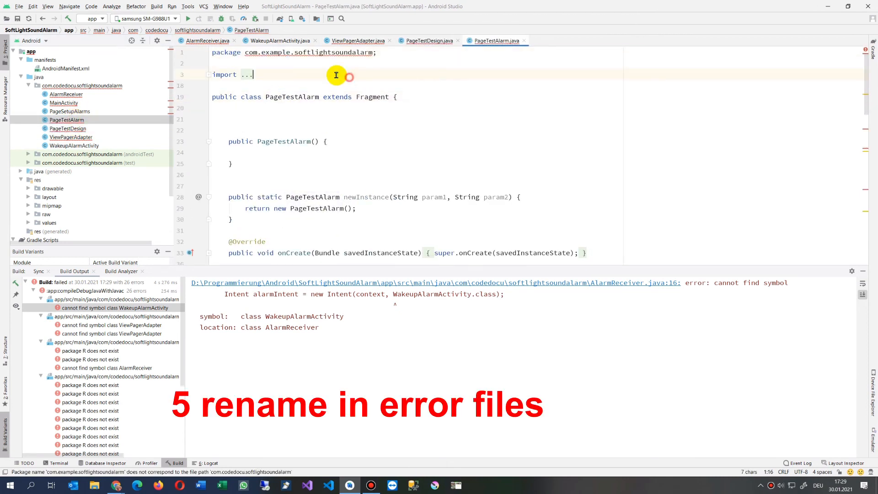
left_click(275, 52)
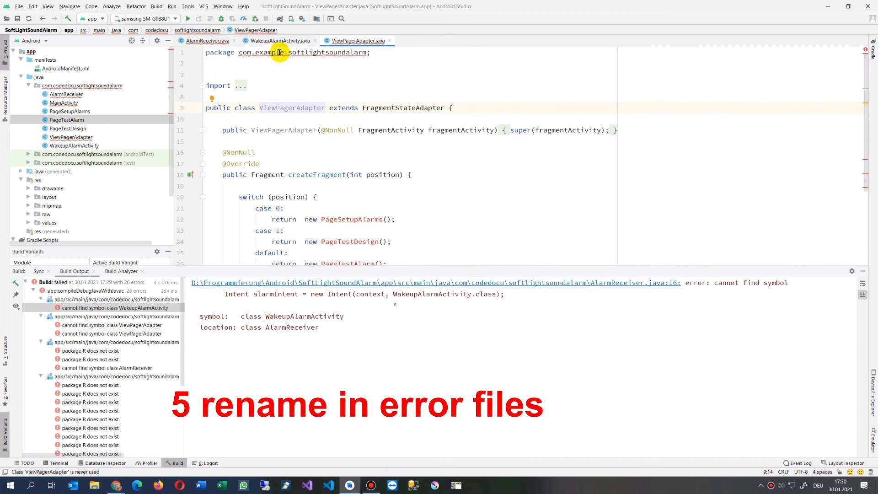
double_click(268, 52)
type("codedocu")
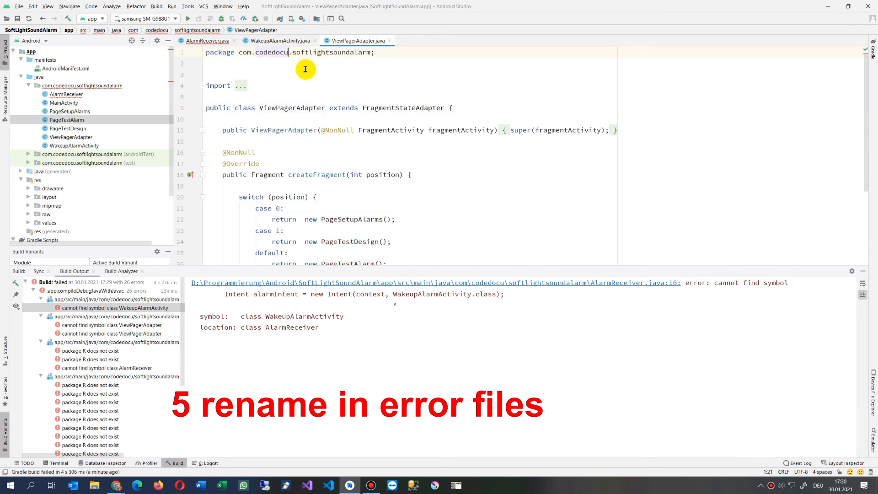
left_click(280, 40)
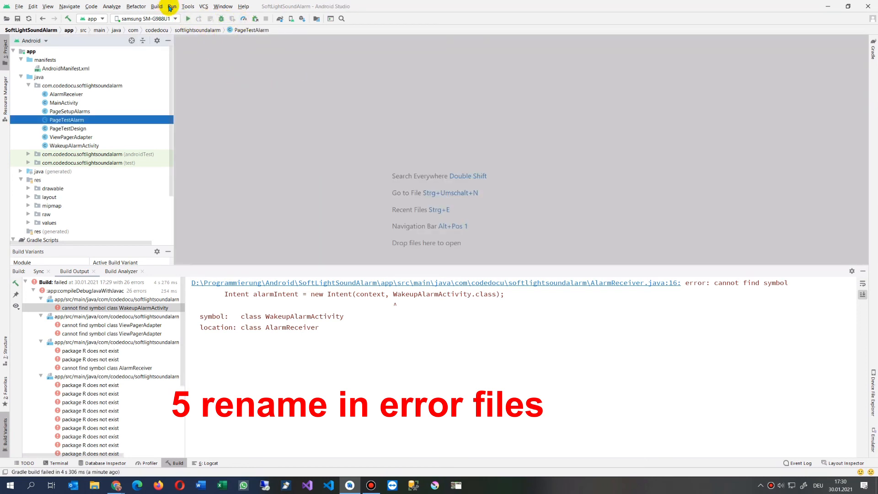
Step: Rebuild the project and scroll the Build Output to confirm BUILD SUCCESSFUL
left_click(156, 6)
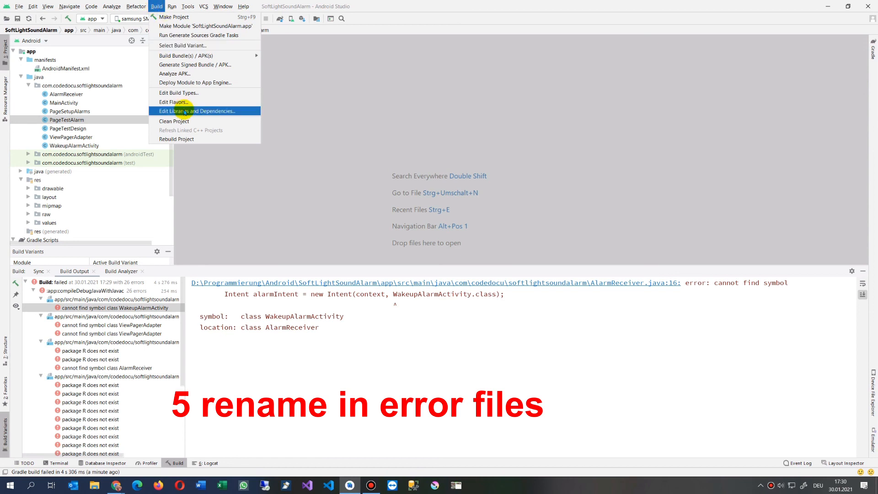
left_click(175, 121)
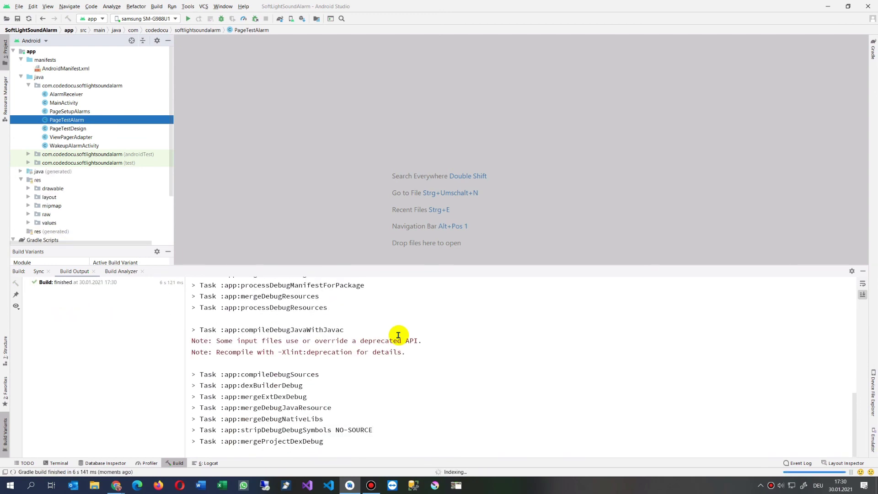
scroll("down", 3)
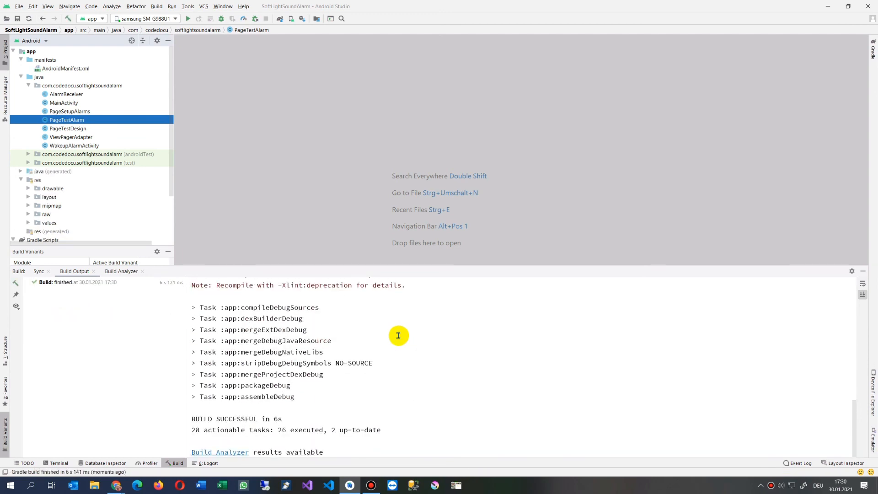
mouse_move(151, 191)
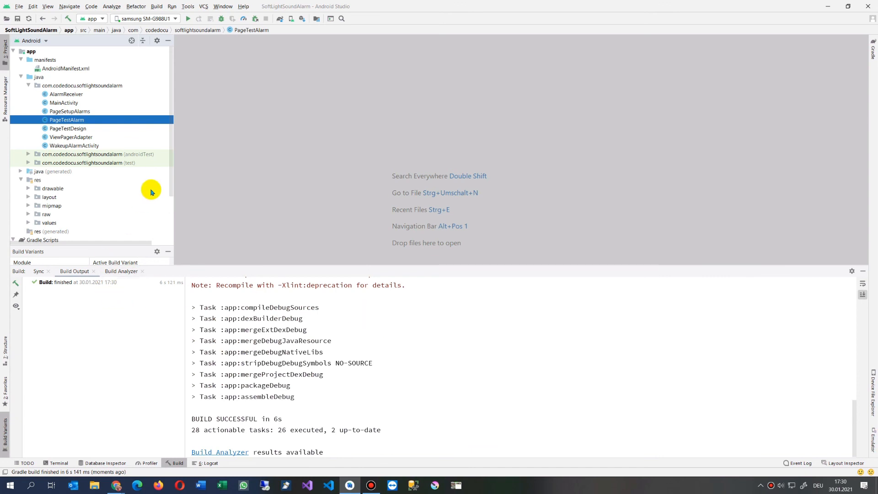
Step: Select the Pixel 4 API 25 emulator as target and run the app on it
left_click(144, 19)
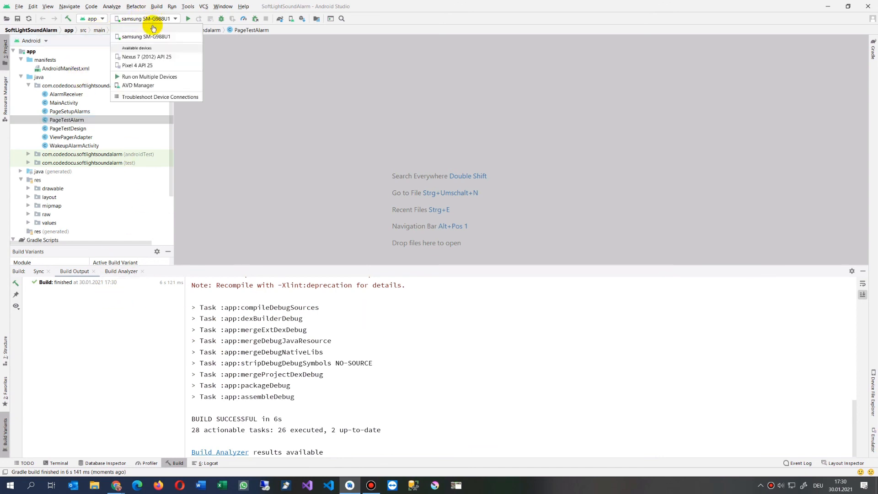
mouse_move(139, 66)
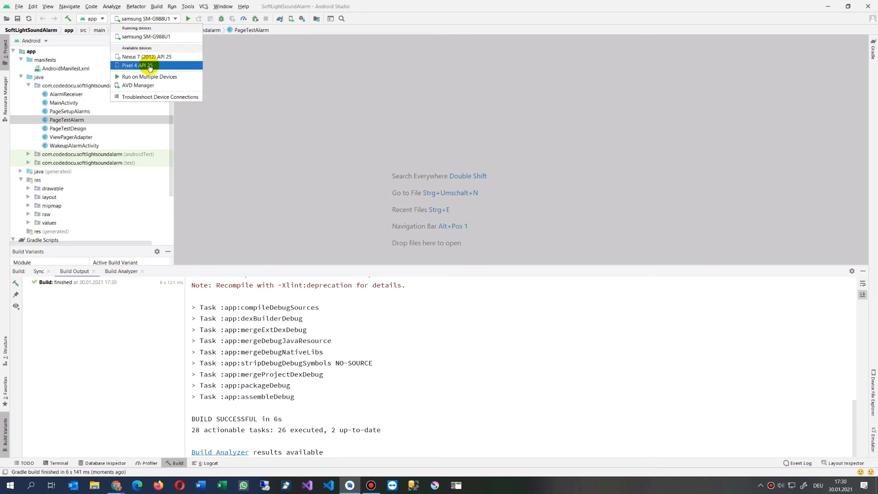
left_click(135, 65)
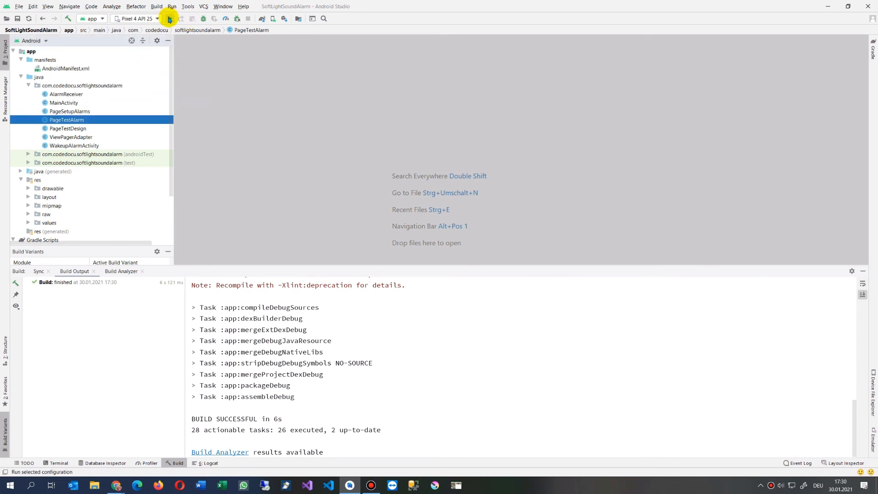
left_click(172, 18)
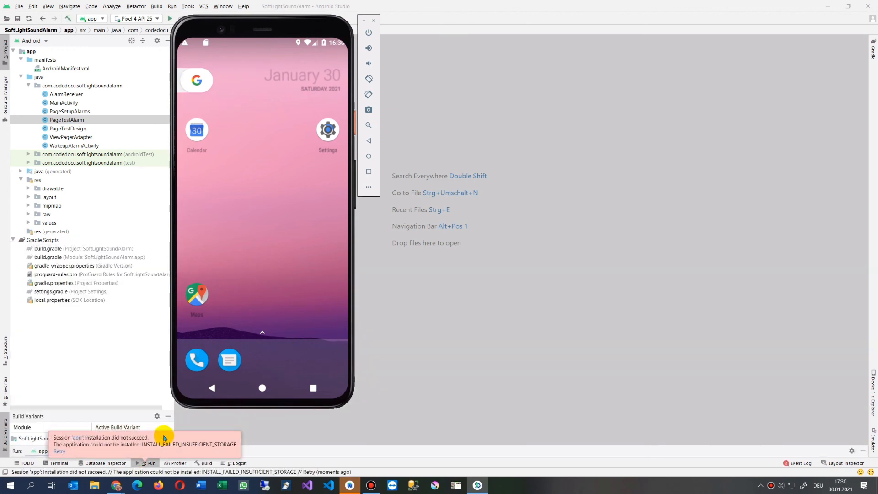
mouse_move(362, 186)
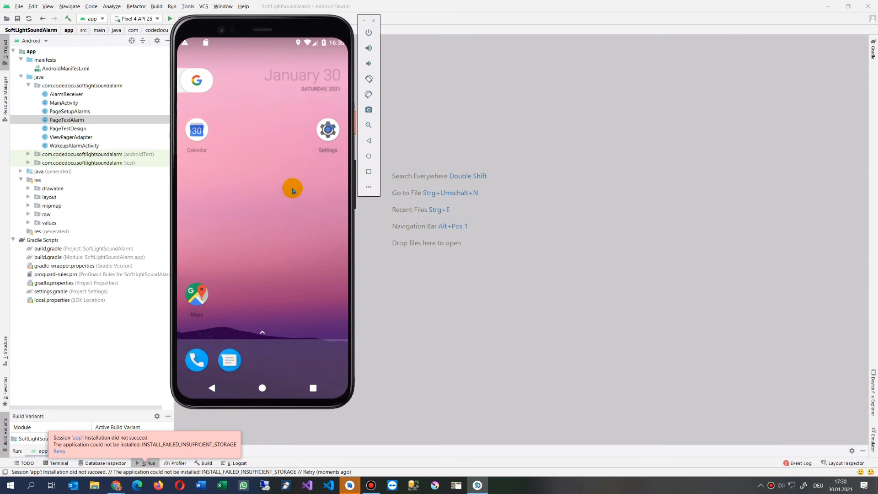
mouse_move(209, 335)
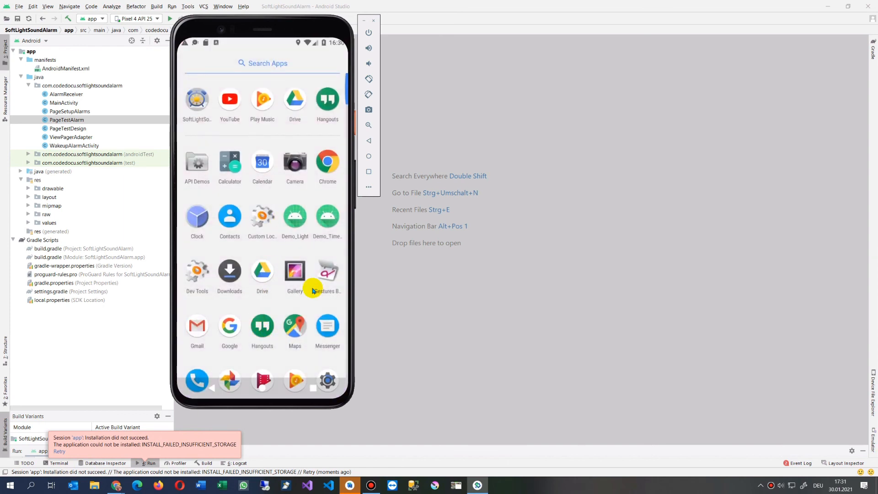
Step: Uninstall the old SoftLightSoundAlarm app from the Pixel 4 emulator and confirm with OK
scroll("down", 3)
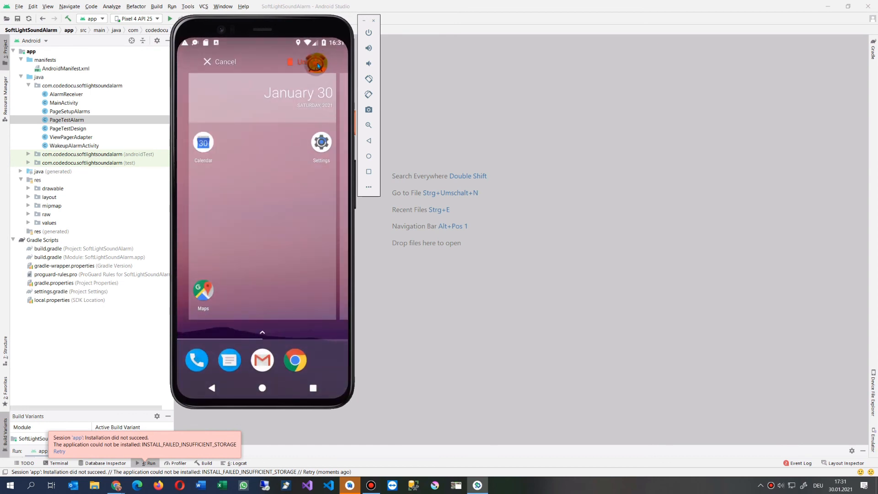
left_click(318, 63)
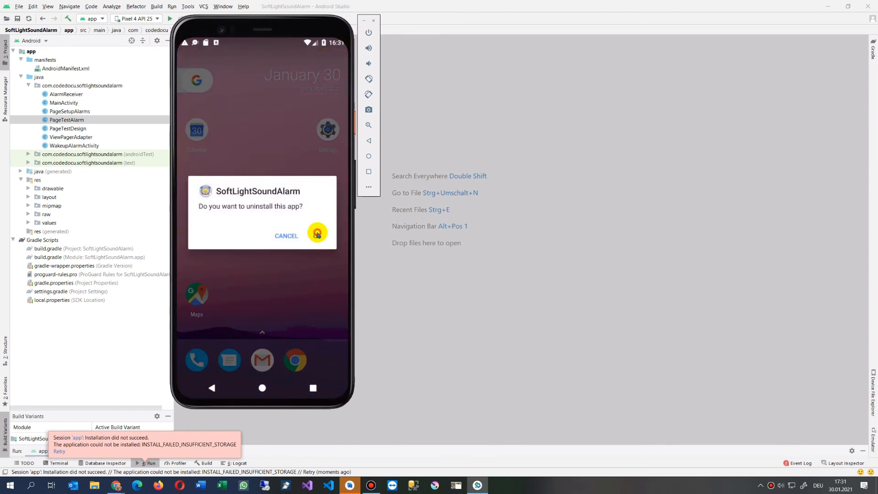
left_click(318, 234)
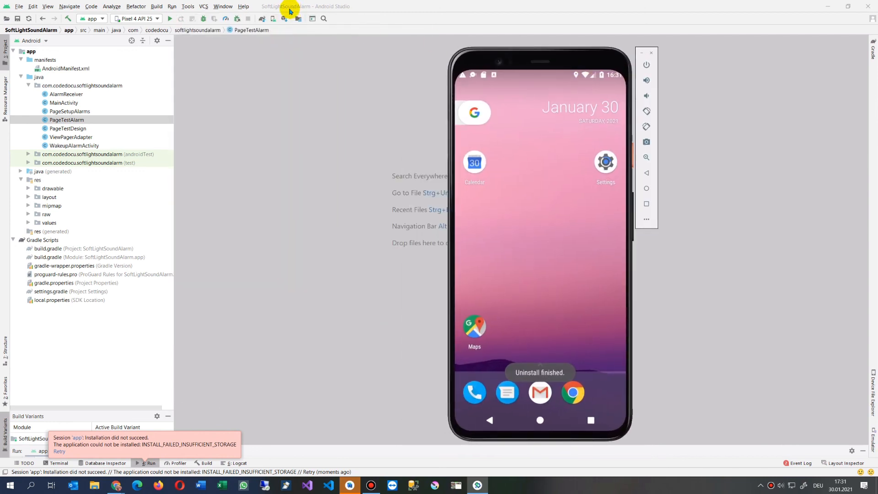